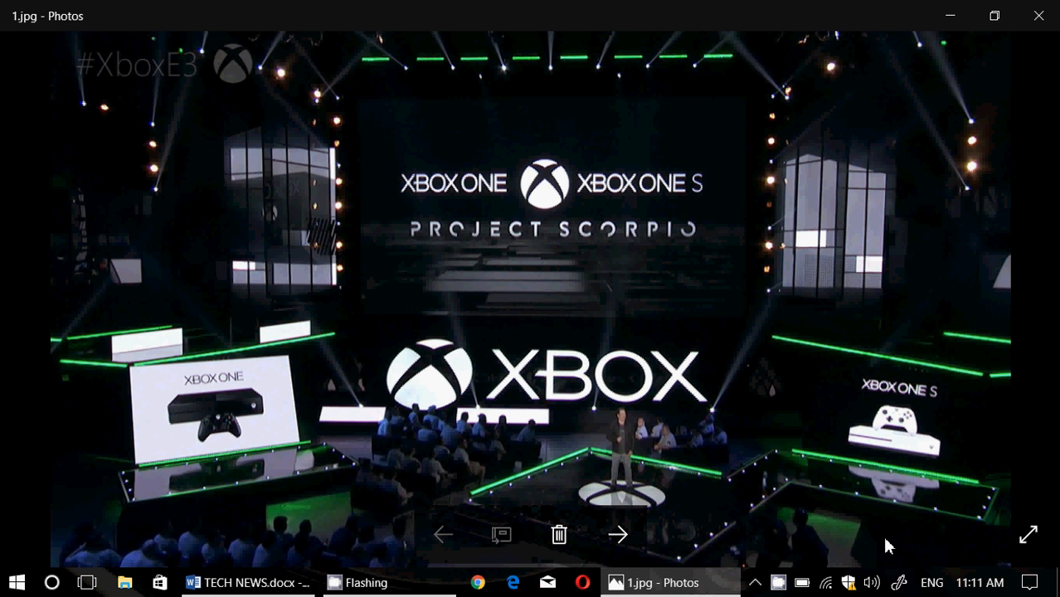
Show the Xbox E3 stage photo 1.jpg in full-screen view.
left_click(1032, 541)
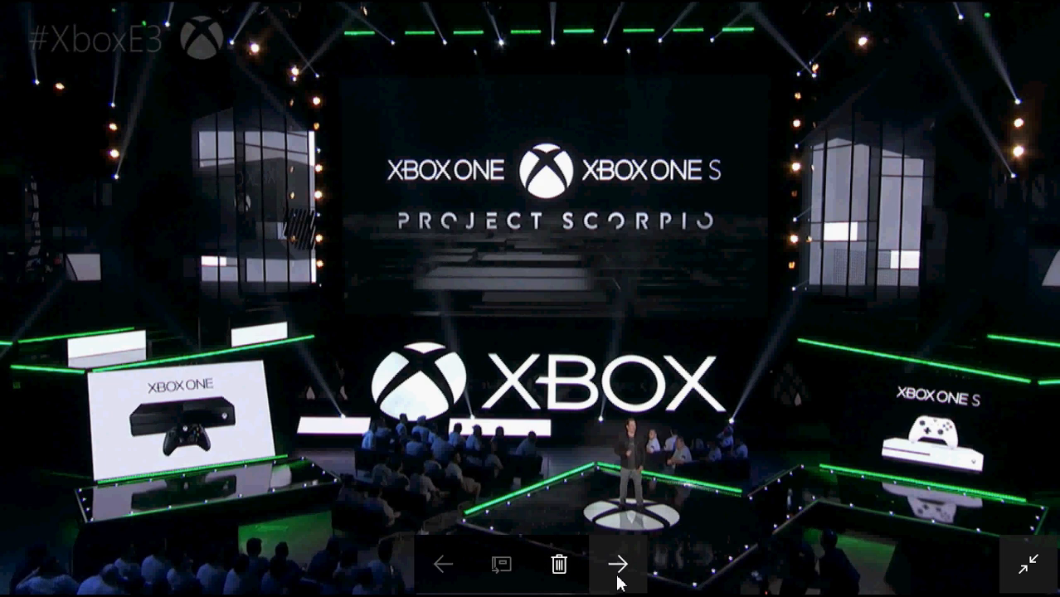
Advance from the Xbox stage photo to the Windows 10 logo wallpaper.
left_click(613, 580)
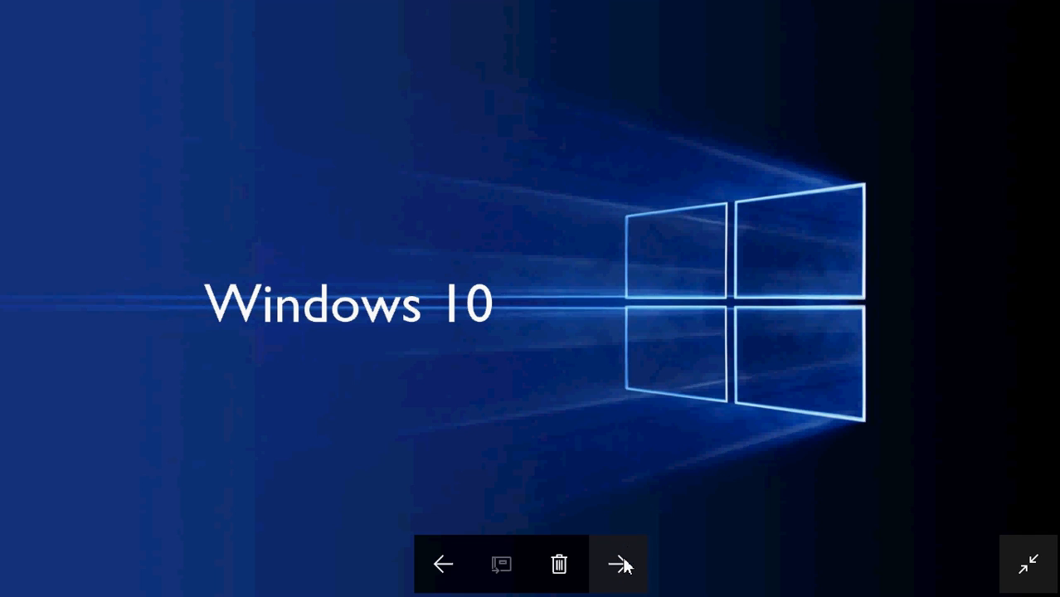
Advance to the Windows Store shopping-bag logo picture.
left_click(617, 564)
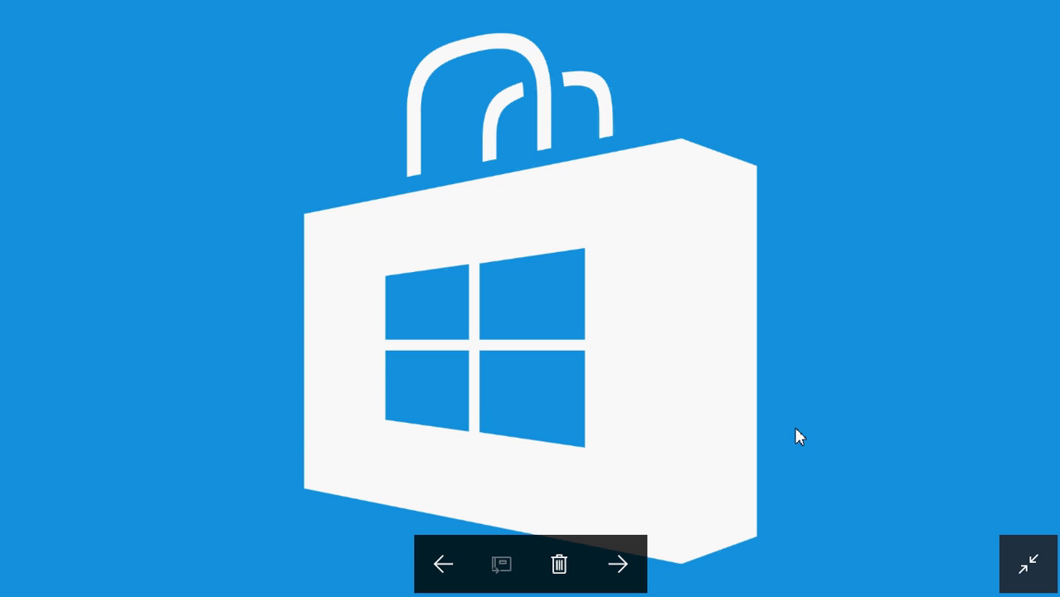
mouse_move(717, 365)
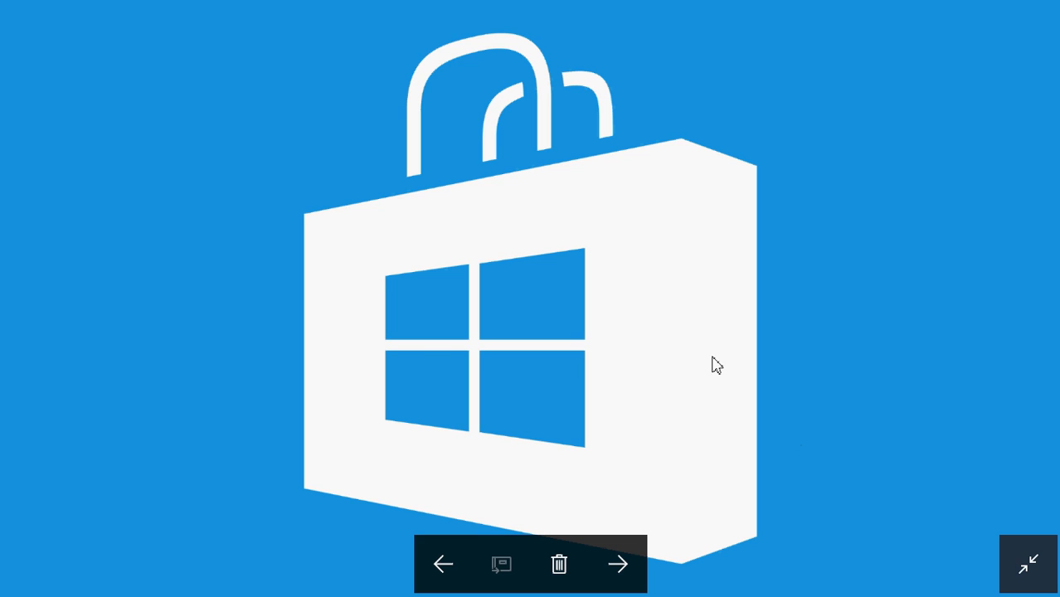
mouse_move(697, 348)
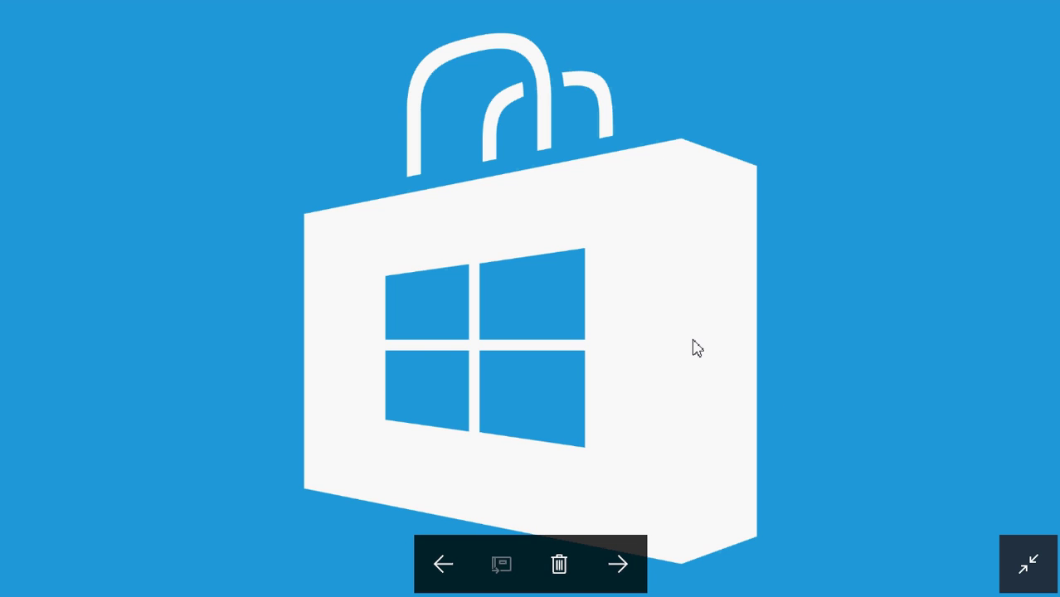
mouse_move(620, 564)
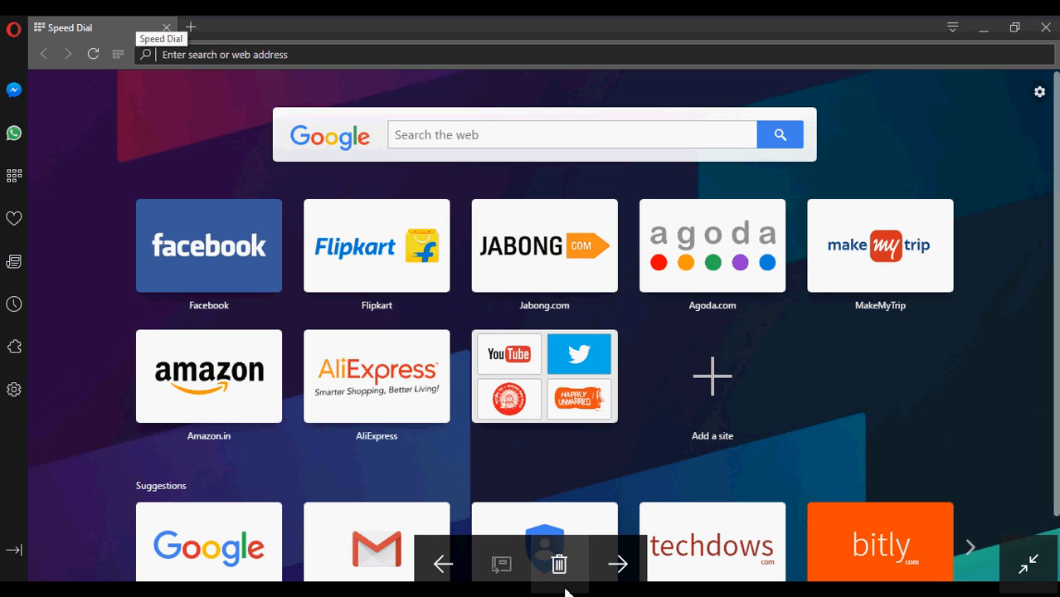
mouse_move(607, 584)
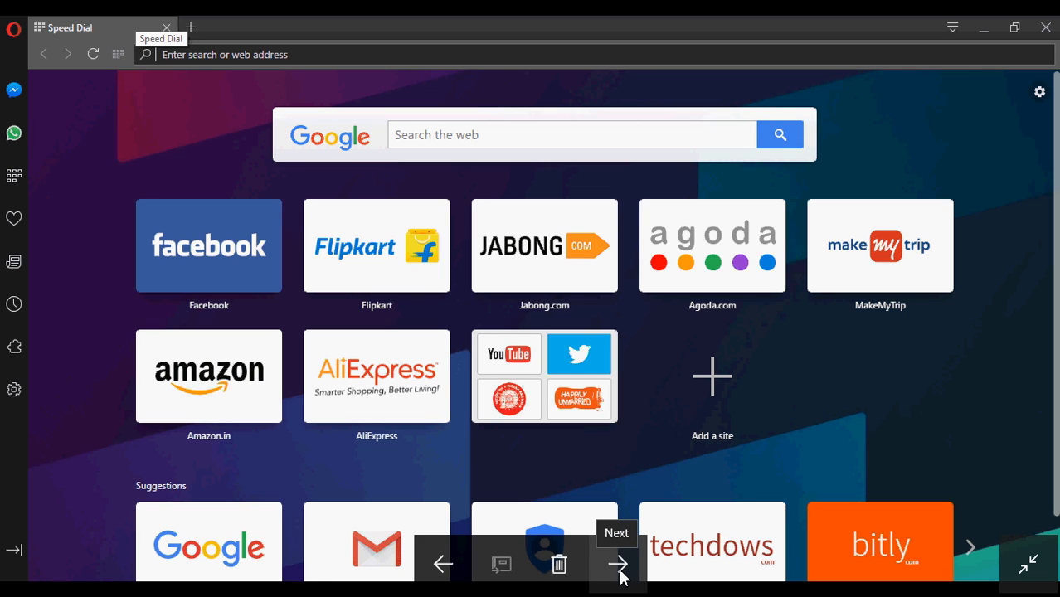
Advance to the wooden YouTube sign photo.
left_click(611, 564)
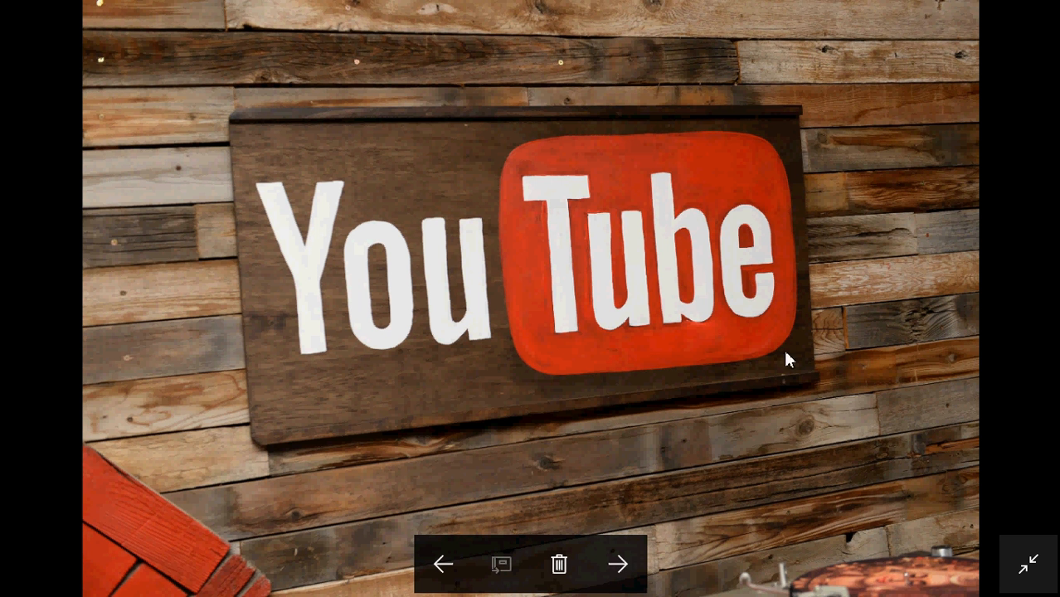
mouse_move(811, 322)
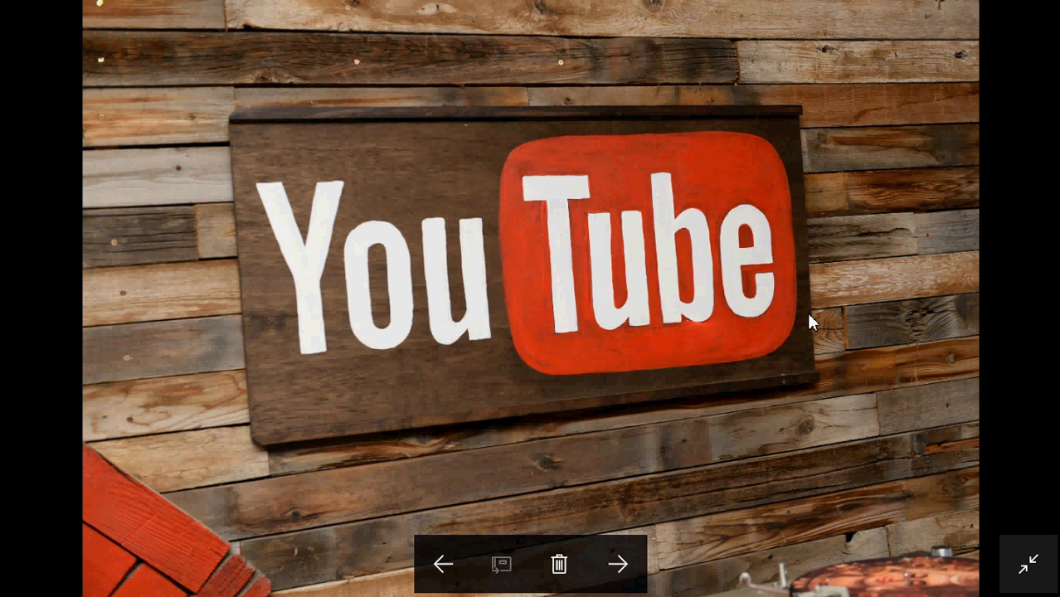
mouse_move(938, 355)
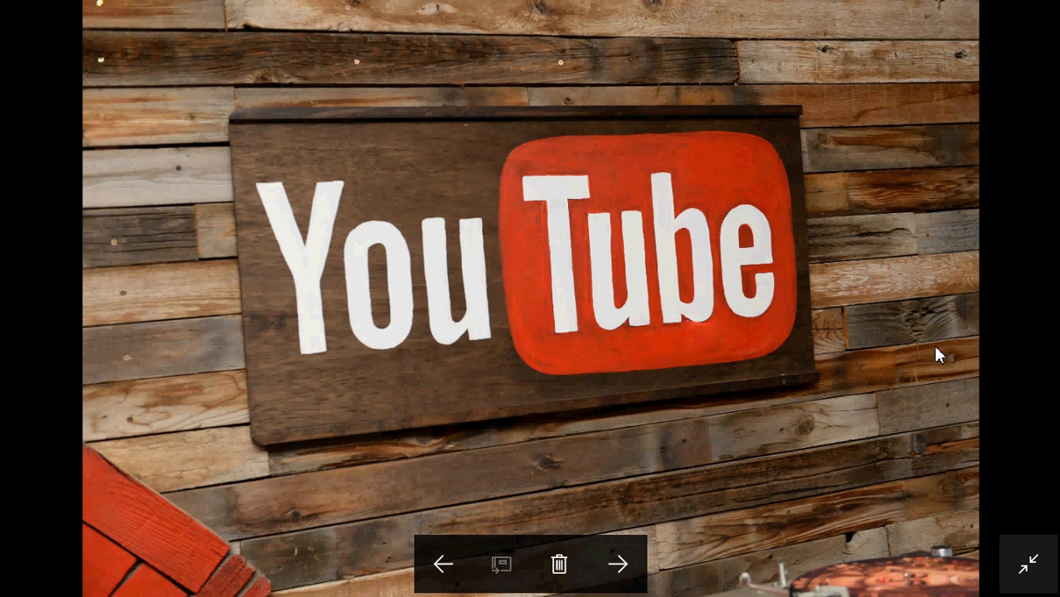
mouse_move(802, 310)
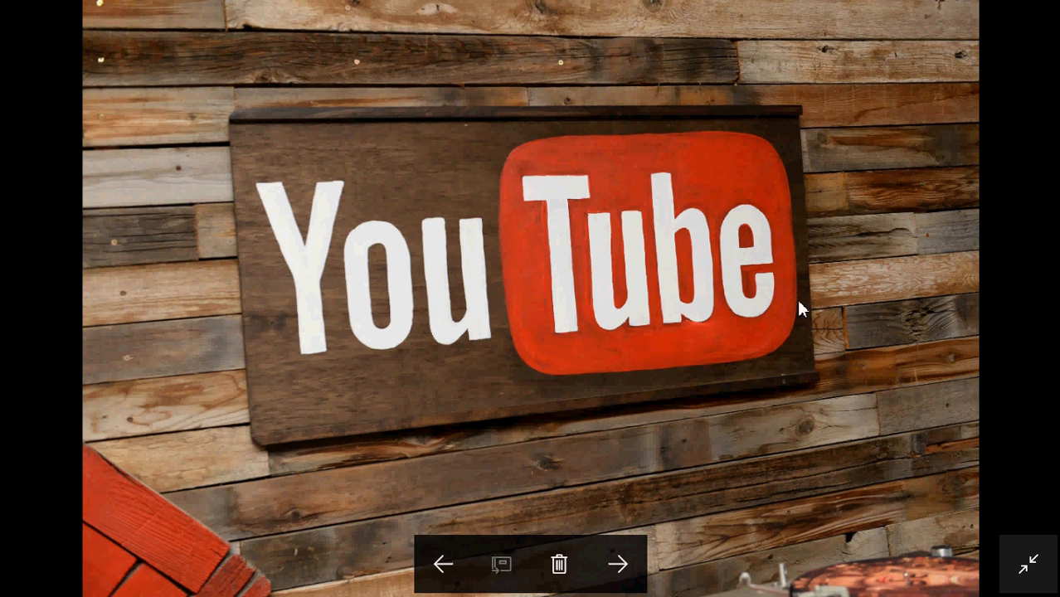
mouse_move(713, 341)
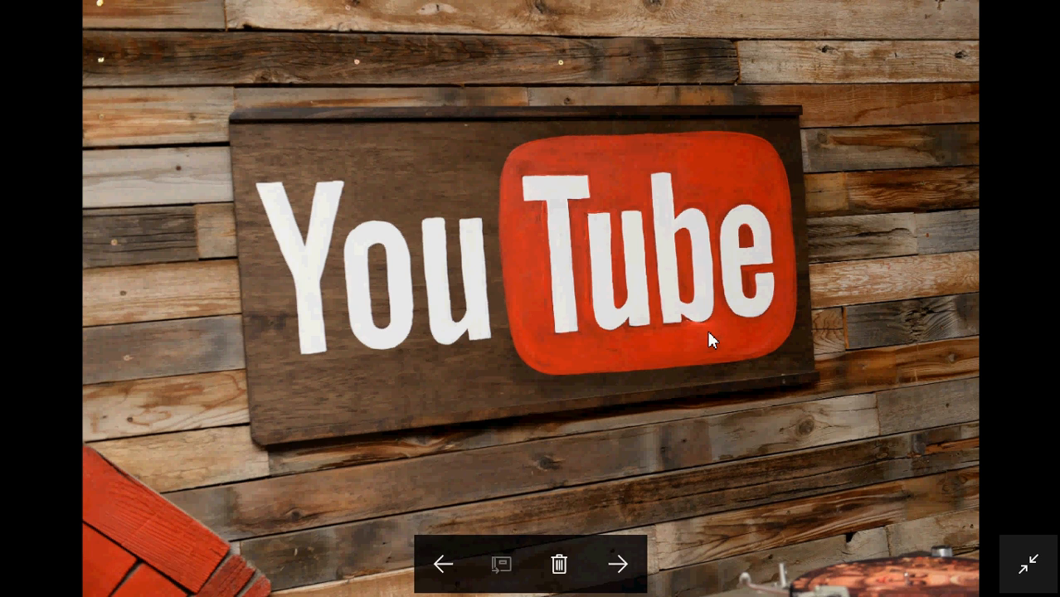
mouse_move(778, 334)
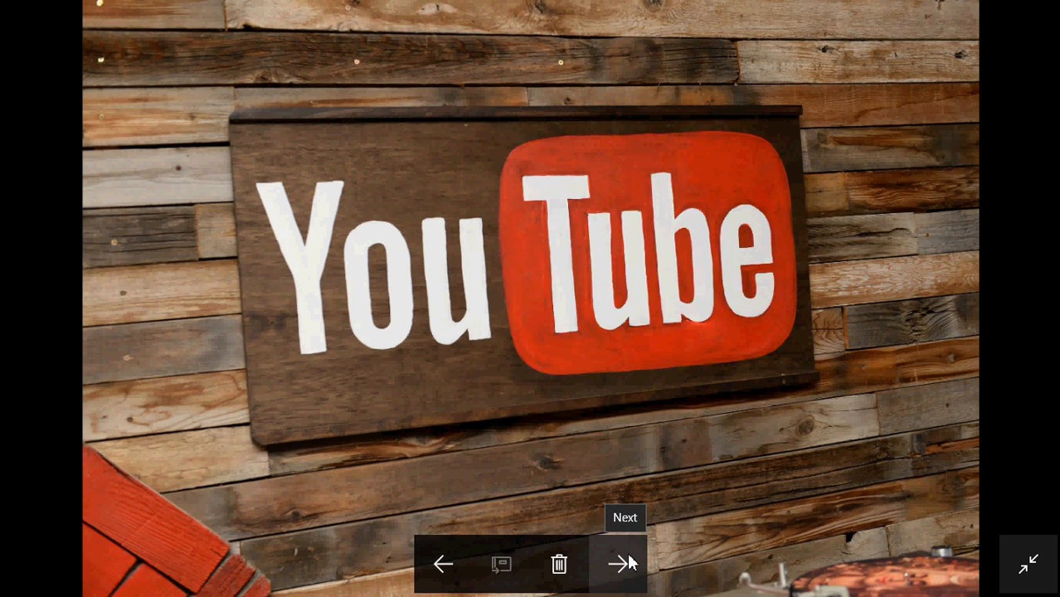
mouse_move(703, 468)
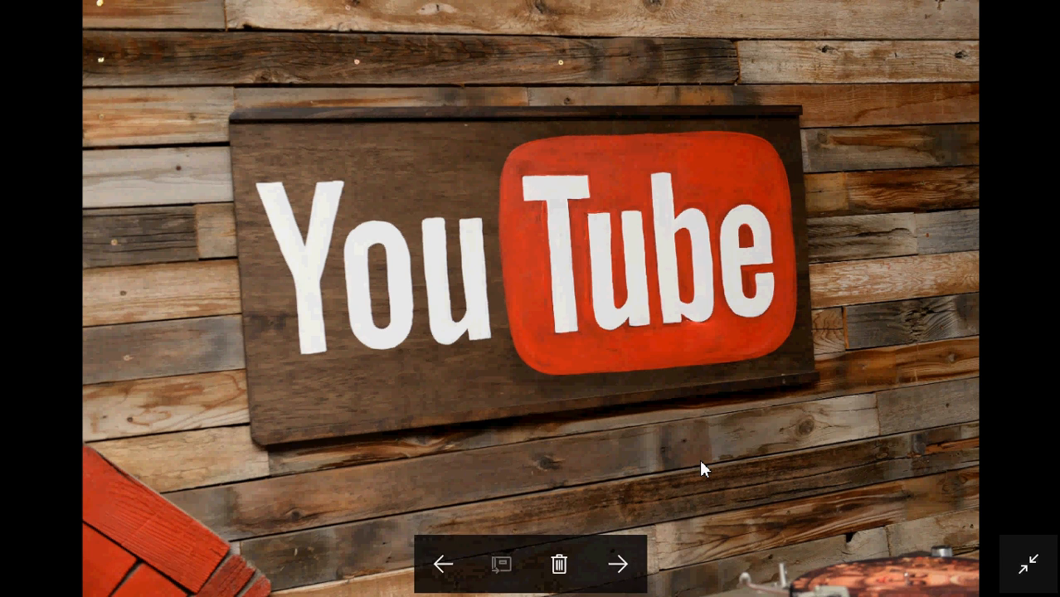
mouse_move(725, 343)
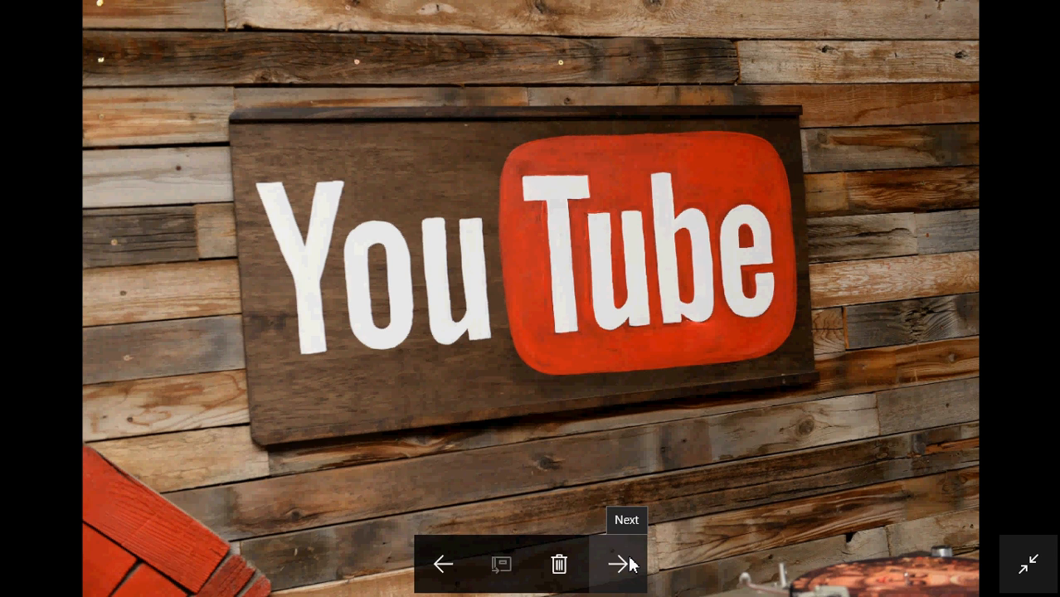
mouse_move(620, 577)
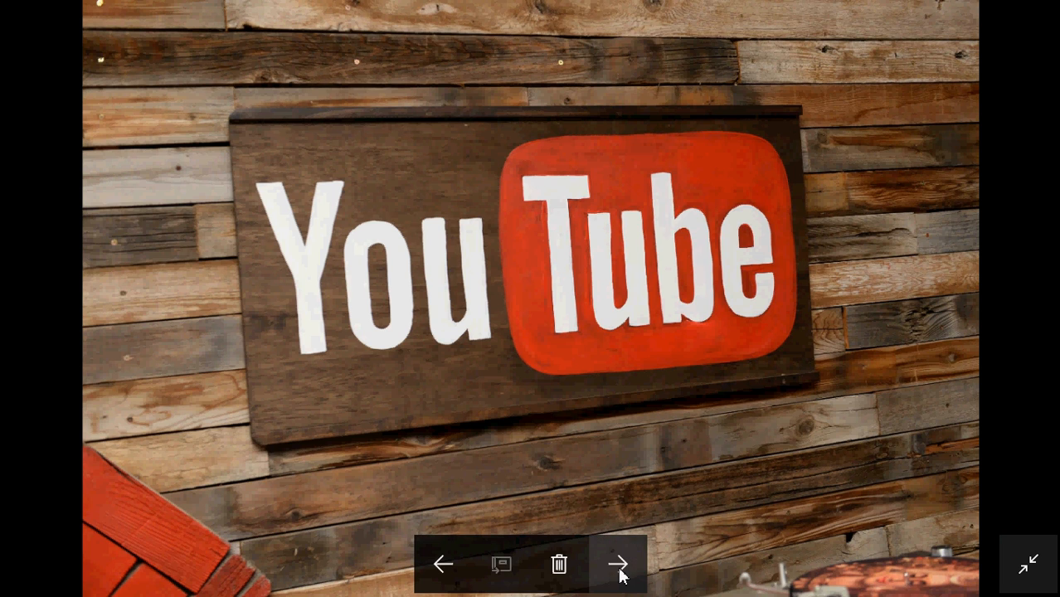
mouse_move(618, 587)
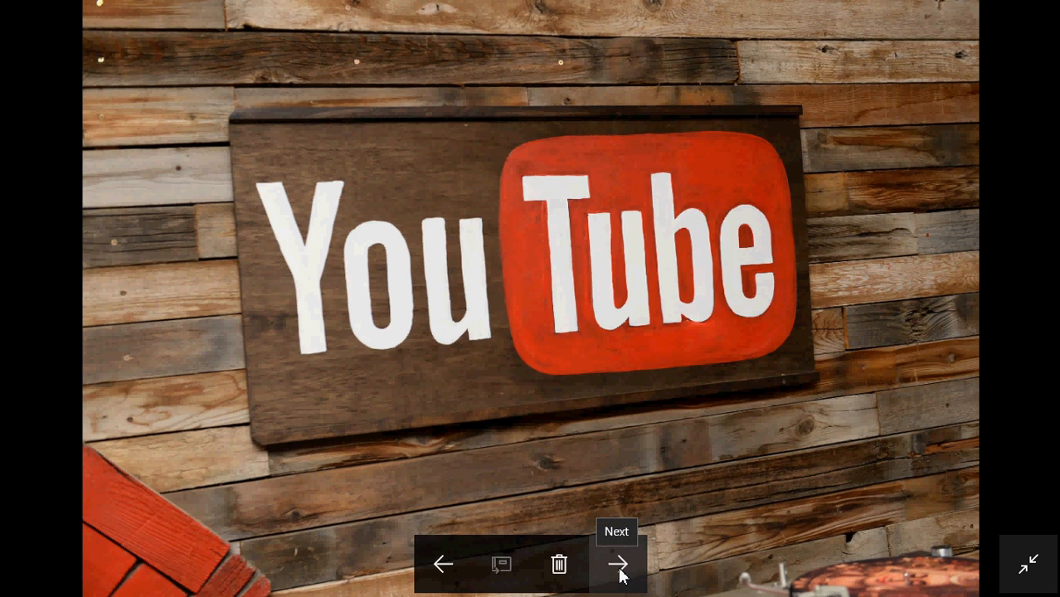
mouse_move(617, 494)
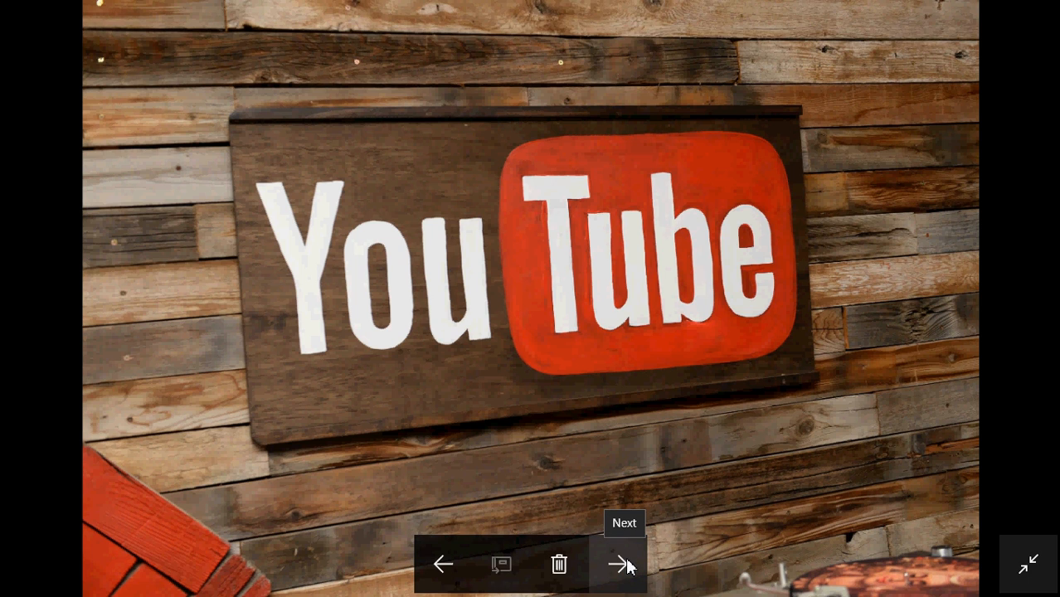
left_click(624, 566)
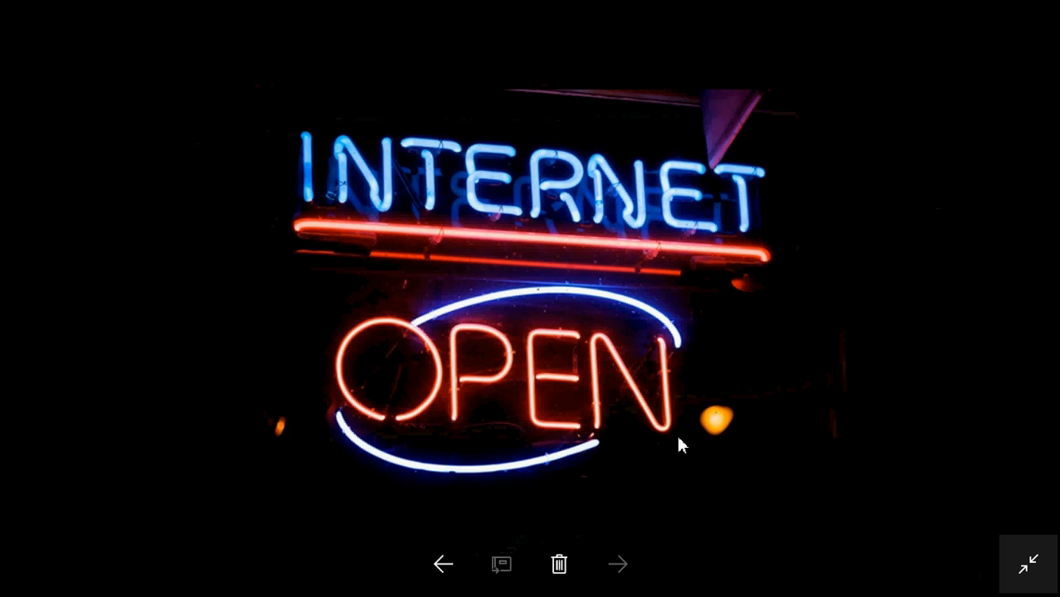
mouse_move(970, 298)
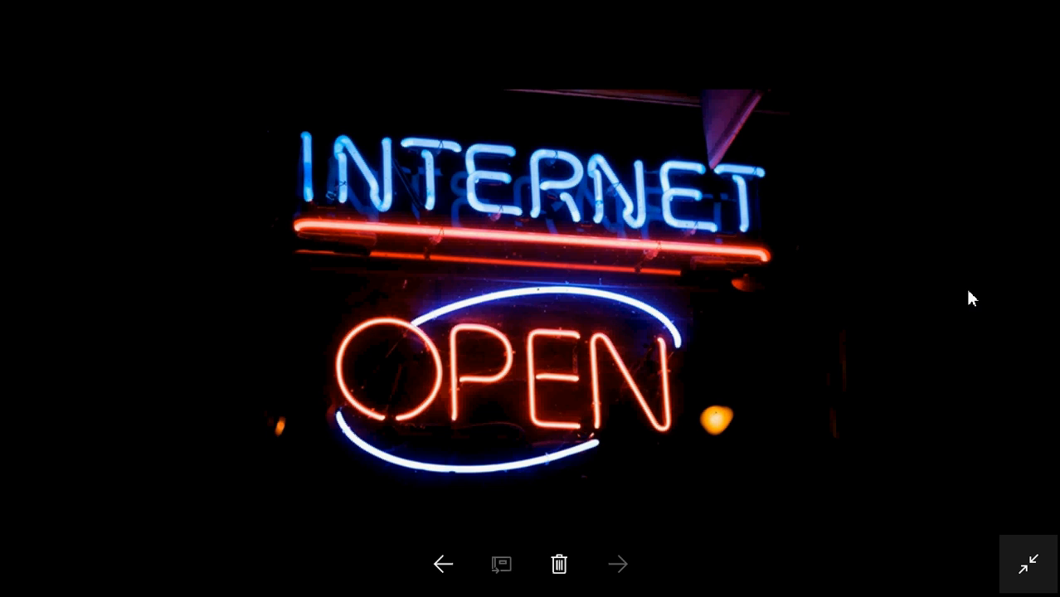
mouse_move(941, 209)
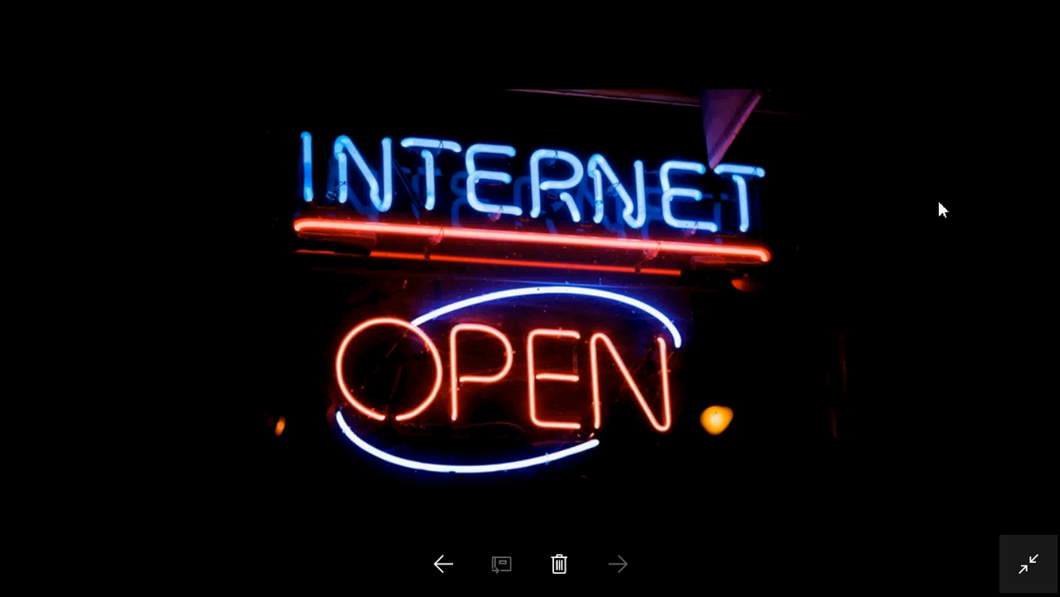
mouse_move(847, 365)
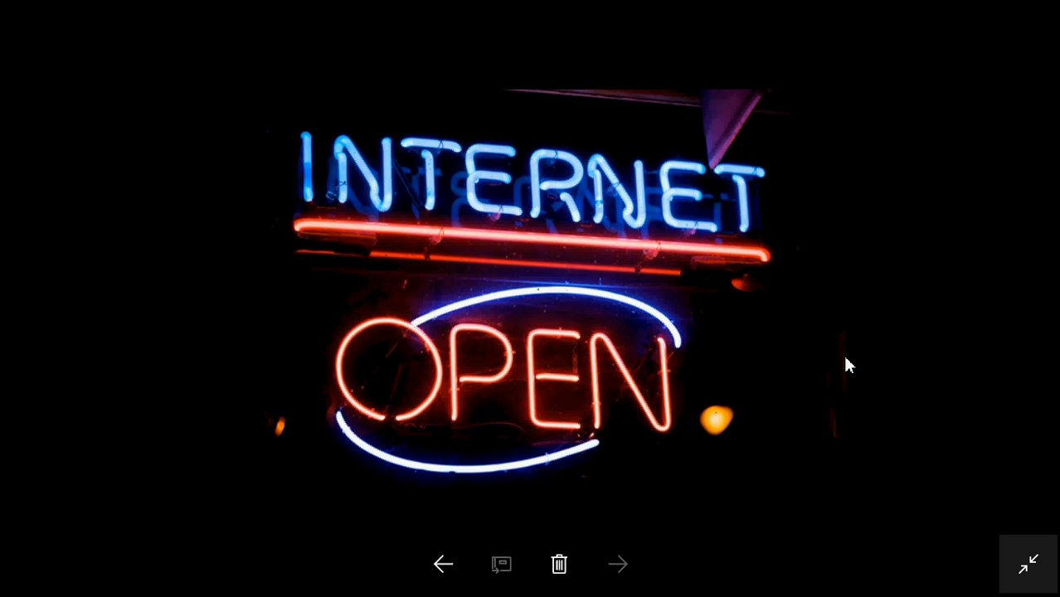
mouse_move(844, 242)
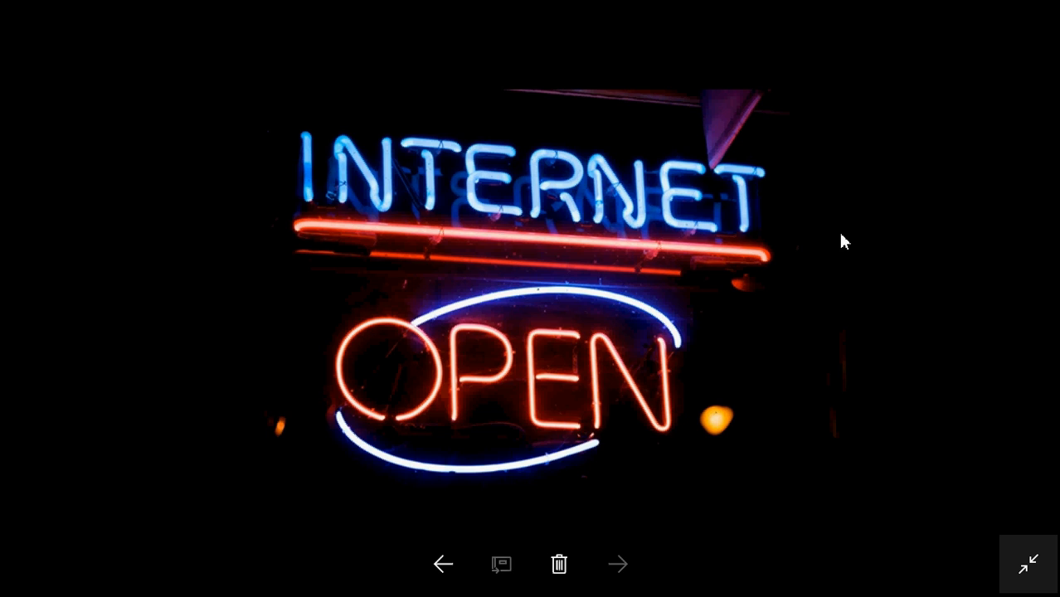
mouse_move(869, 331)
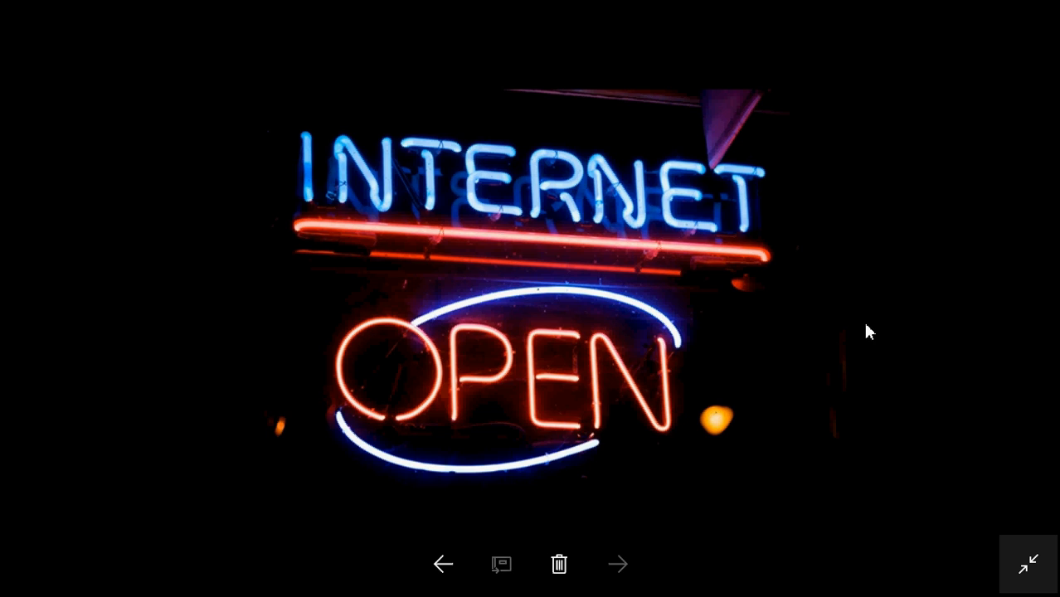
mouse_move(750, 470)
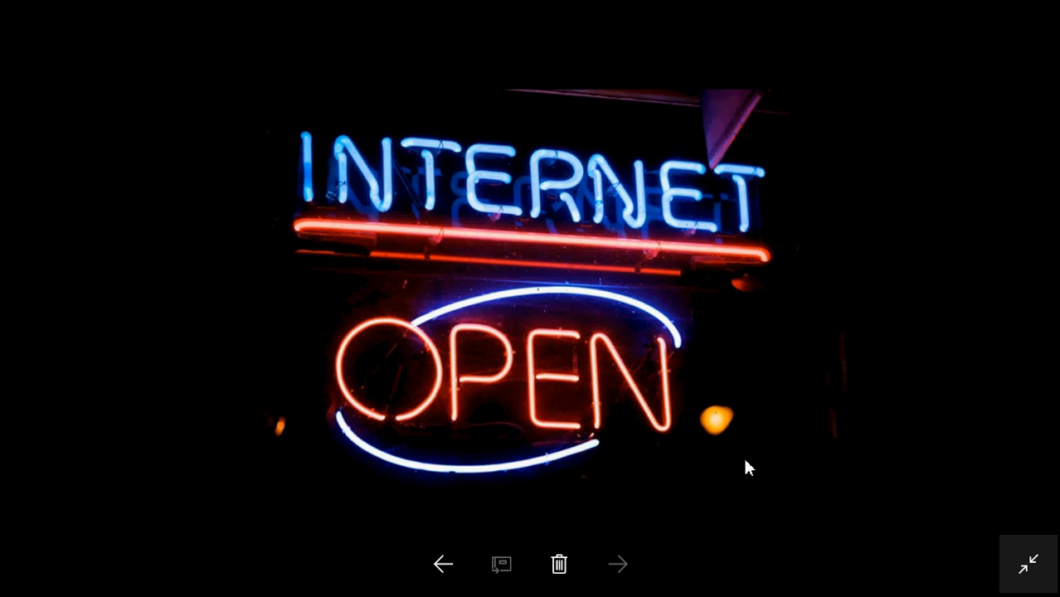
mouse_move(970, 75)
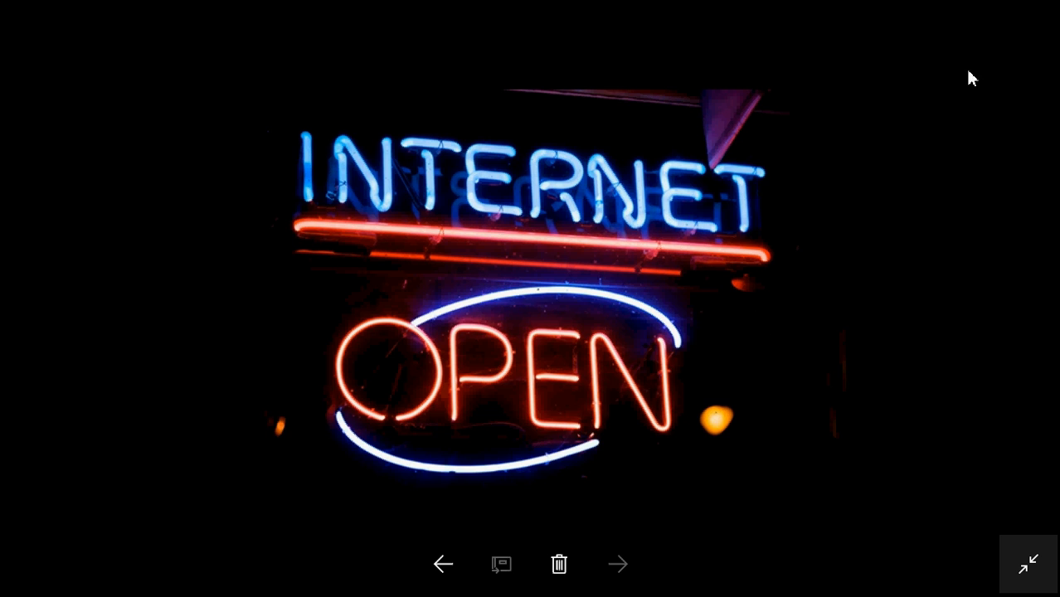
Exit full screen so the neon Internet Open sign 7.jpg sits in a maximized window.
left_click(1030, 567)
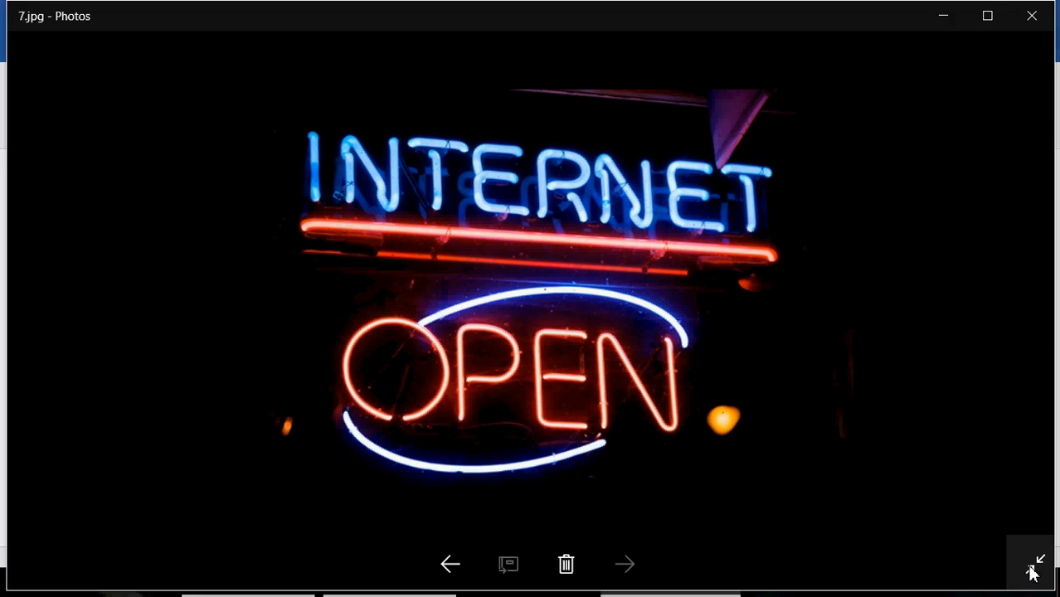
left_click(1032, 567)
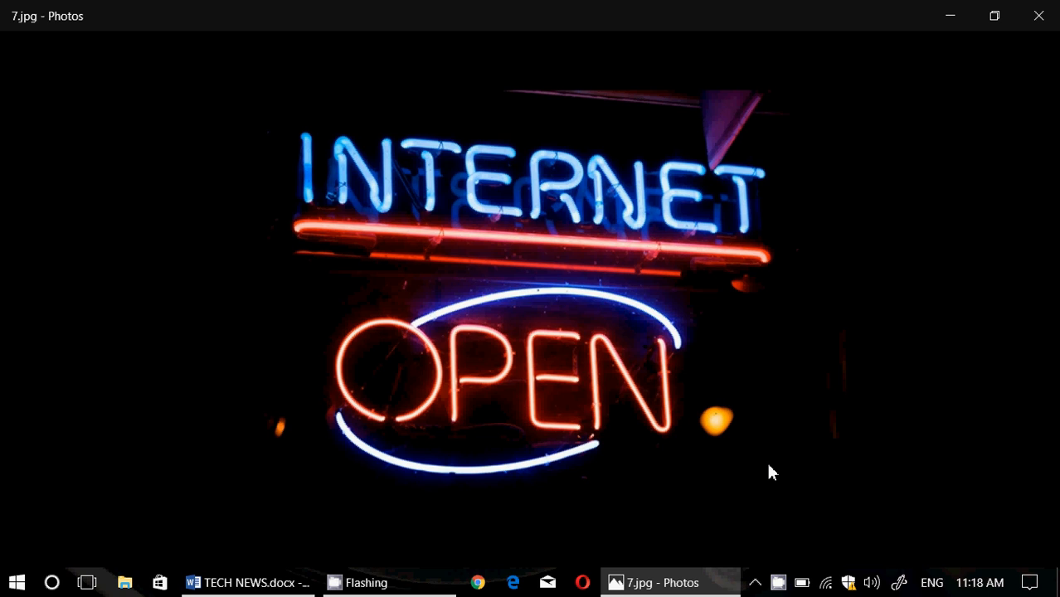
mouse_move(493, 434)
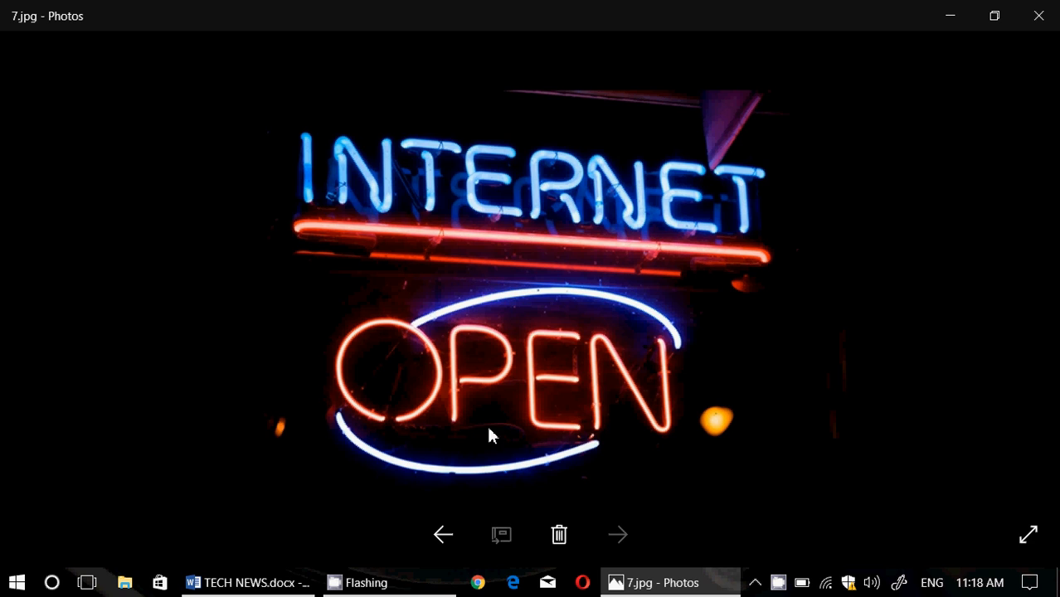
mouse_move(348, 448)
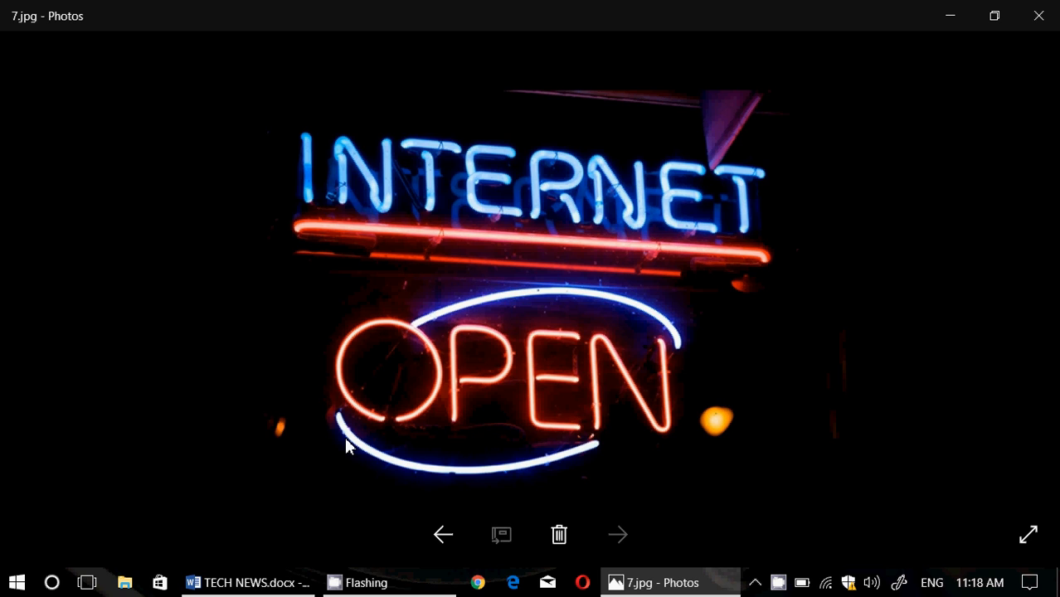
mouse_move(478, 375)
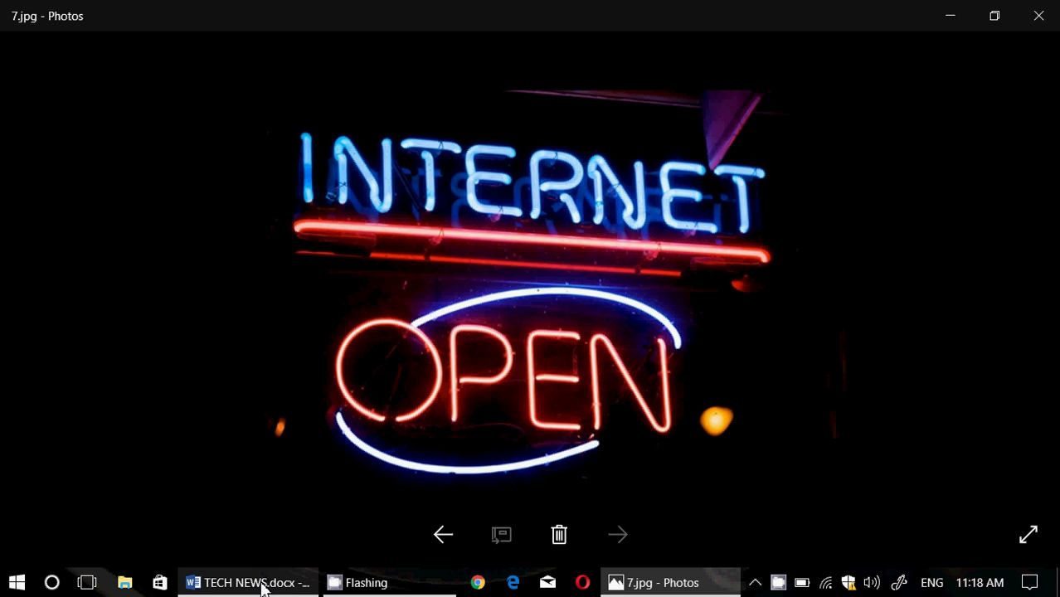
mouse_move(262, 584)
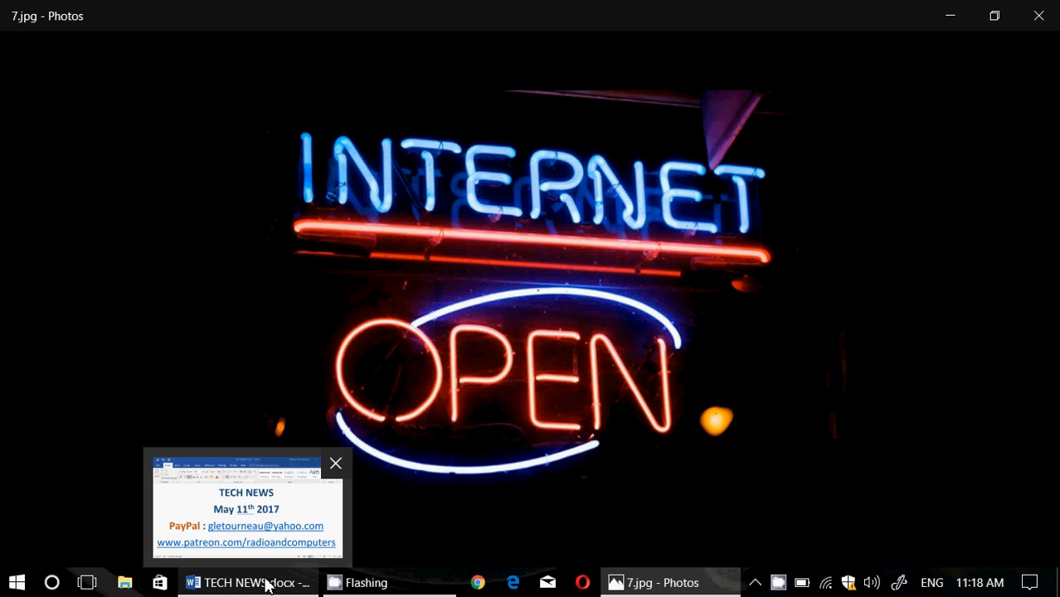
mouse_move(245, 582)
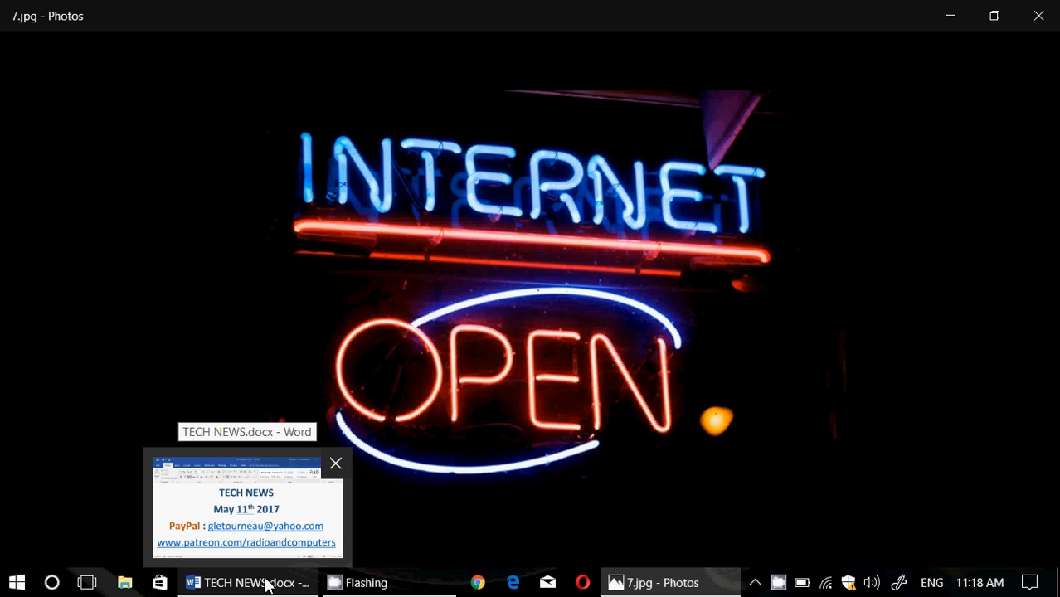
Switch to TECH NEWS.docx in Word, showing the date, PayPal and Patreon lines.
left_click(249, 581)
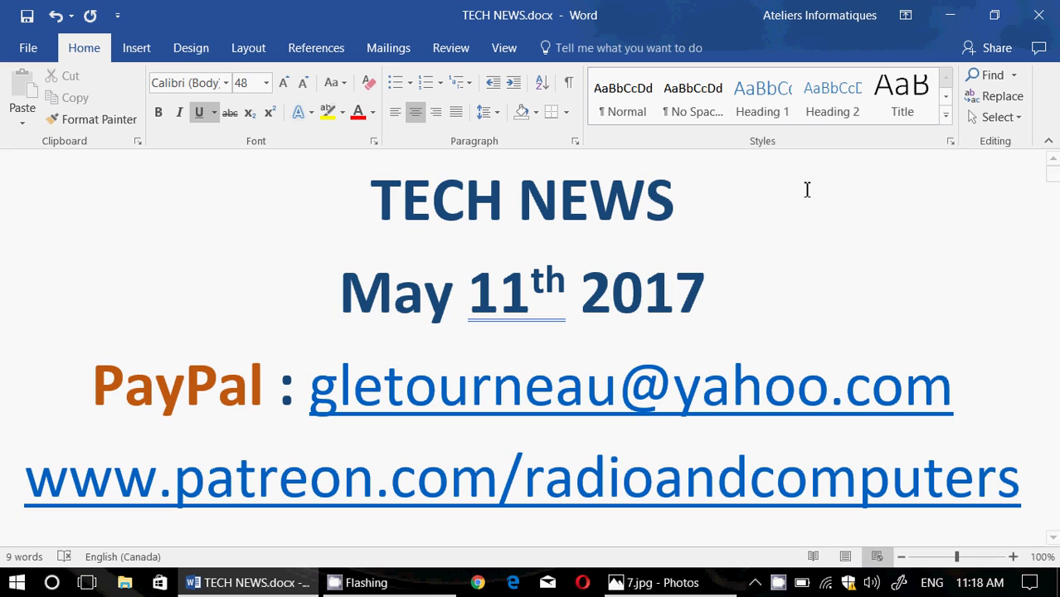
mouse_move(841, 275)
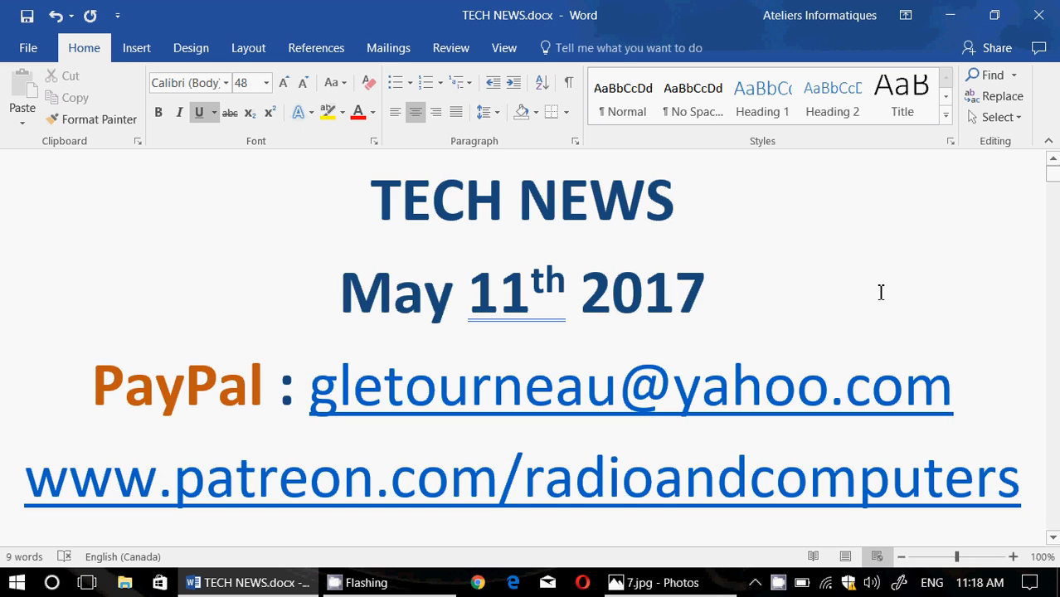
mouse_move(854, 262)
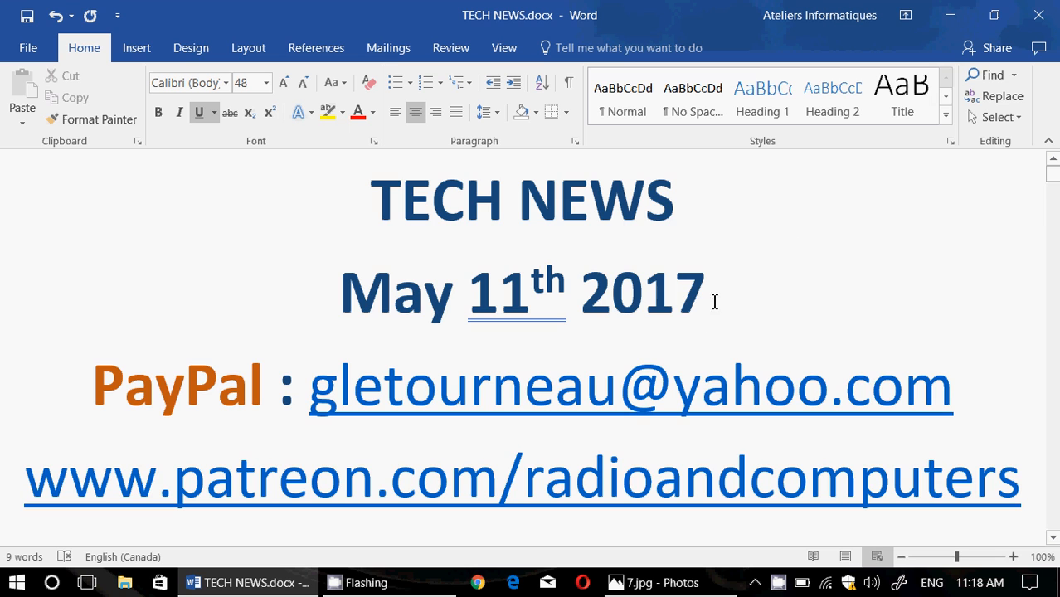
mouse_move(786, 281)
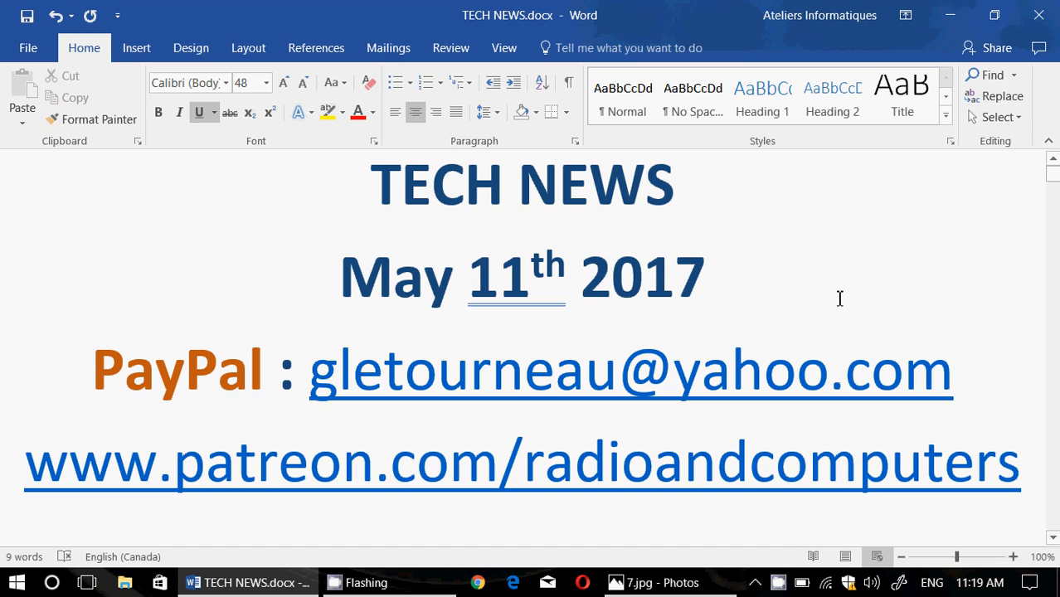
left_click(783, 583)
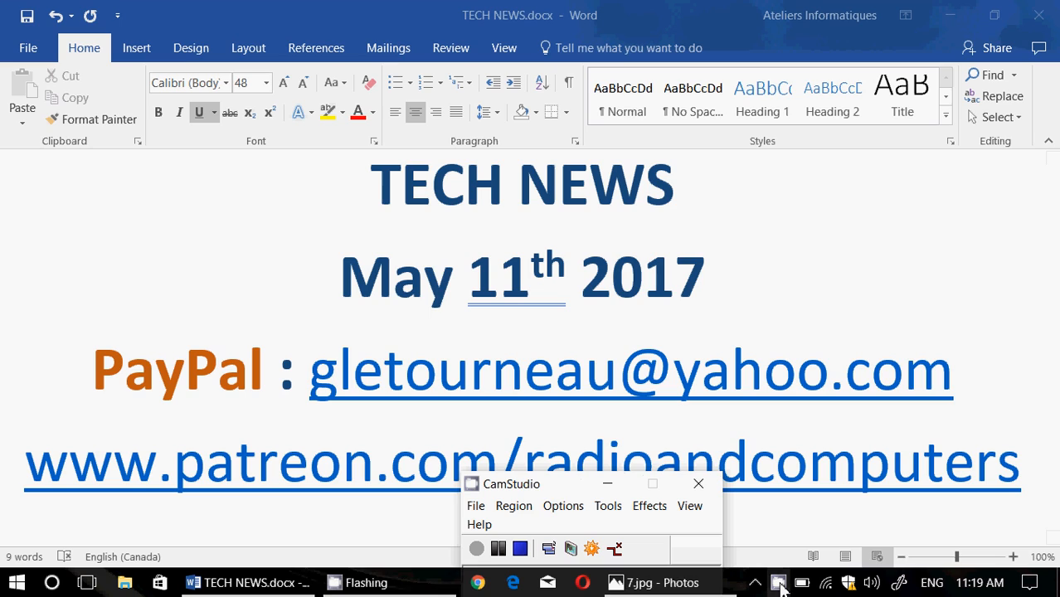